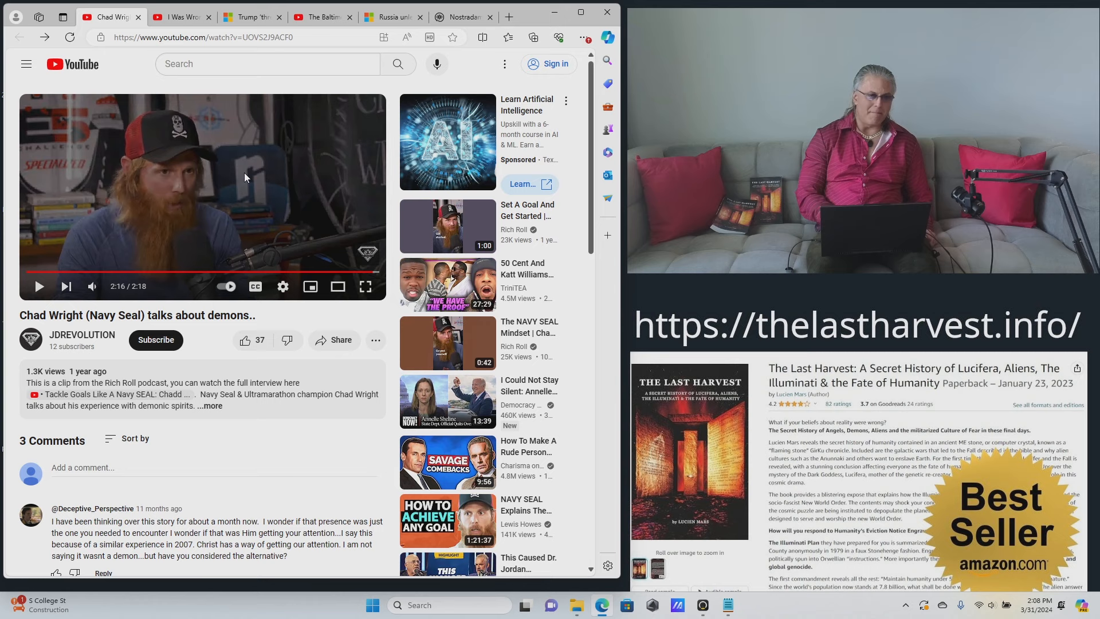
pyautogui.moveTo(180, 17)
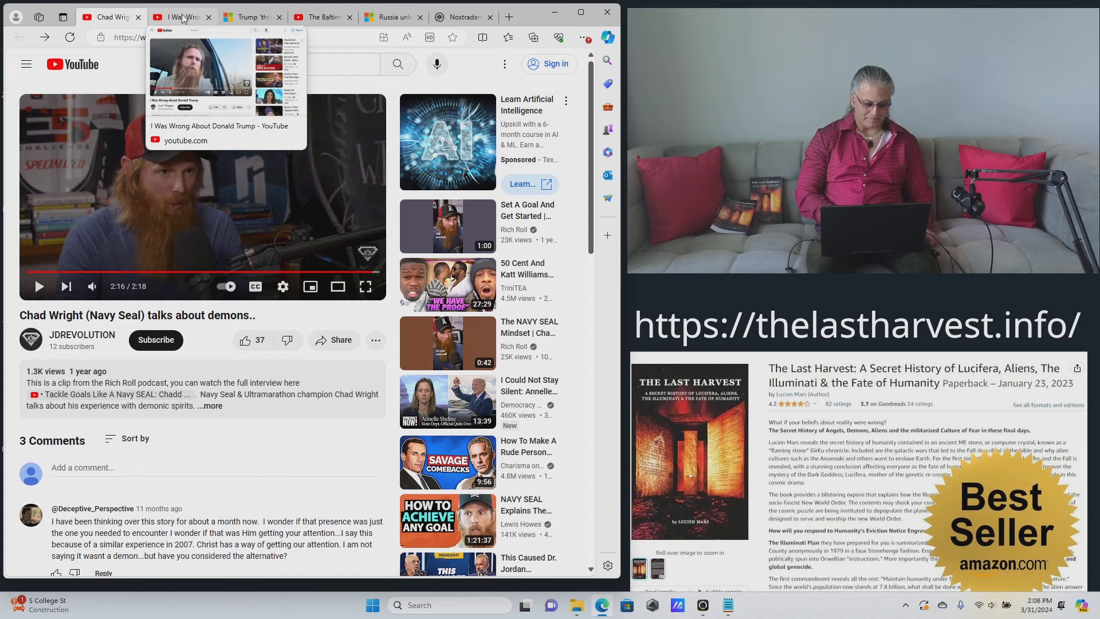
# Switch to the 'I Was Wrong About Donald Trump' YouTube video.
pyautogui.click(178, 16)
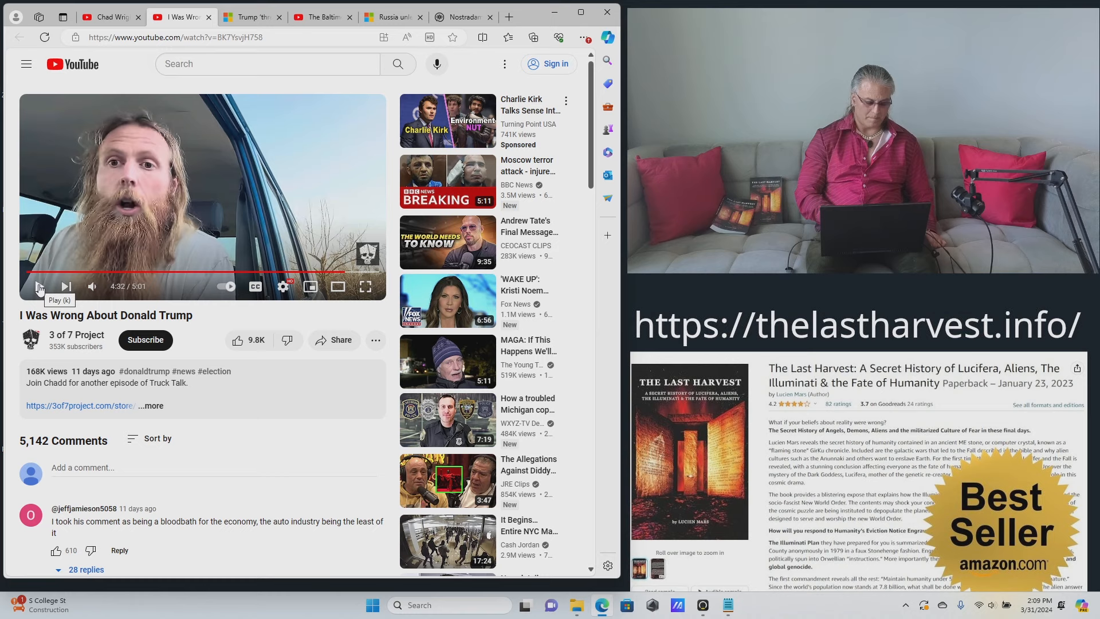
# Resume playback of the Trump video from its paused position.
pyautogui.click(40, 285)
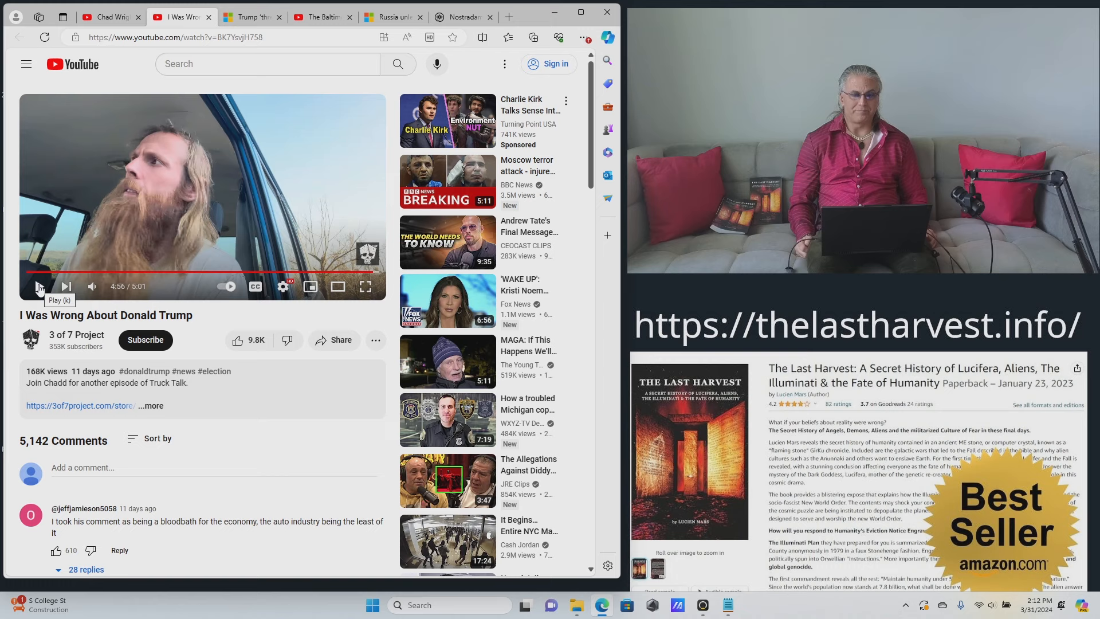
pyautogui.moveTo(460, 17)
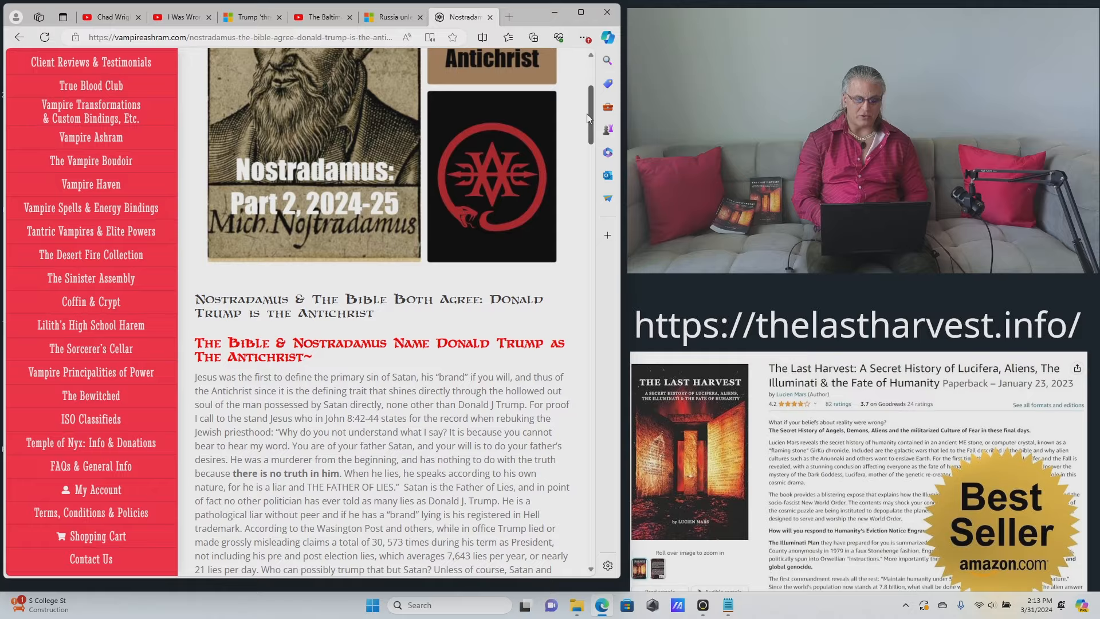
# Leave the Vampire Ashram site and show the MSN article's Trump Long Island post.
pyautogui.scroll(-3)
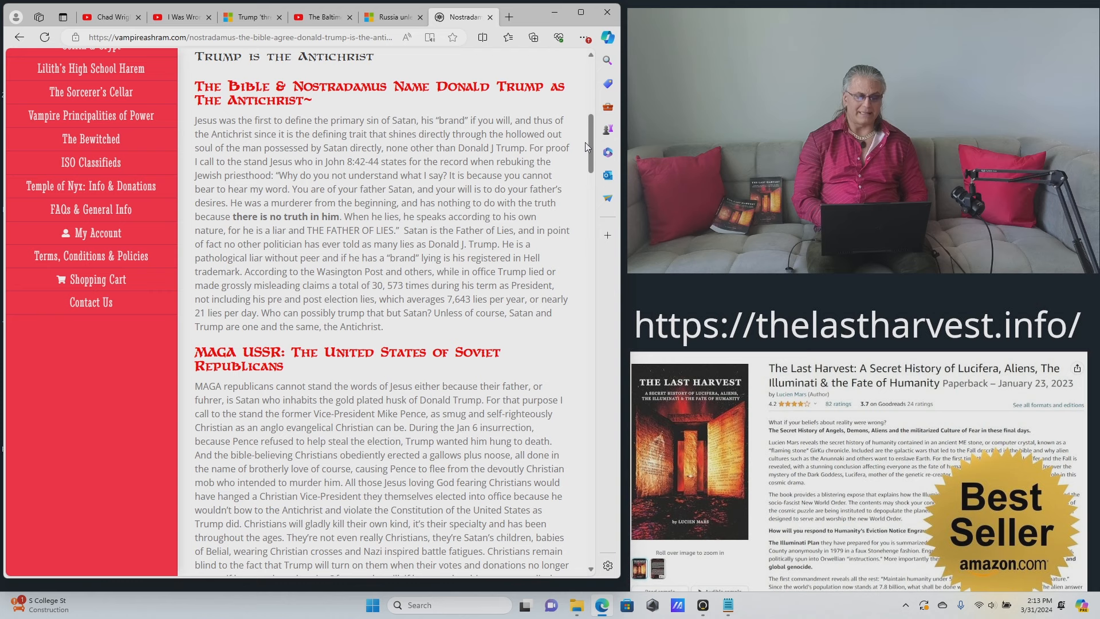
pyautogui.click(251, 17)
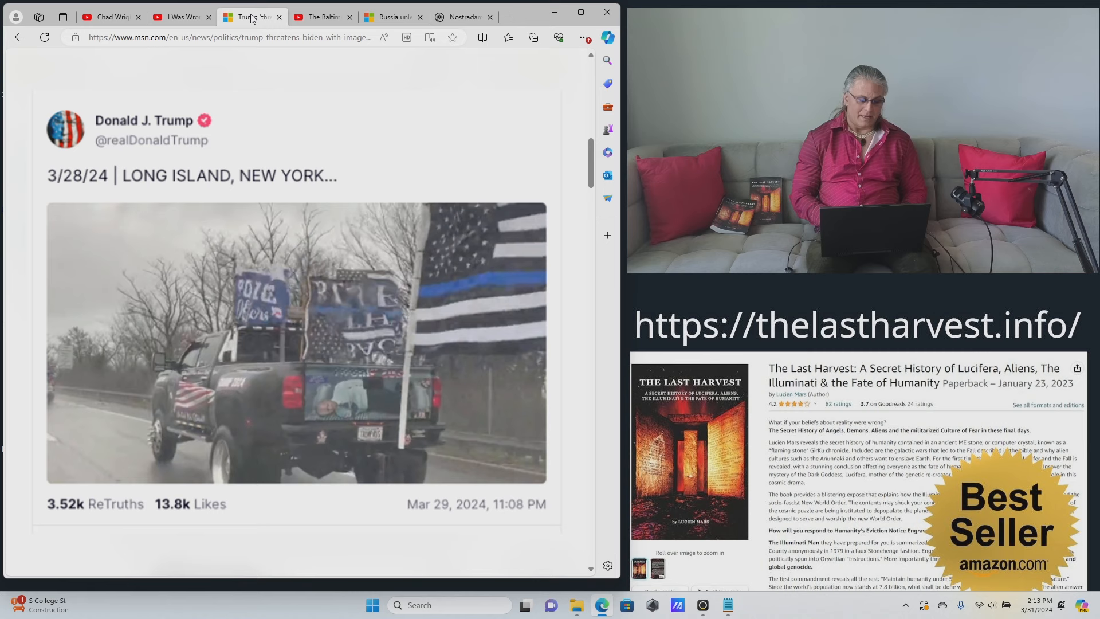
pyautogui.scroll(-3)
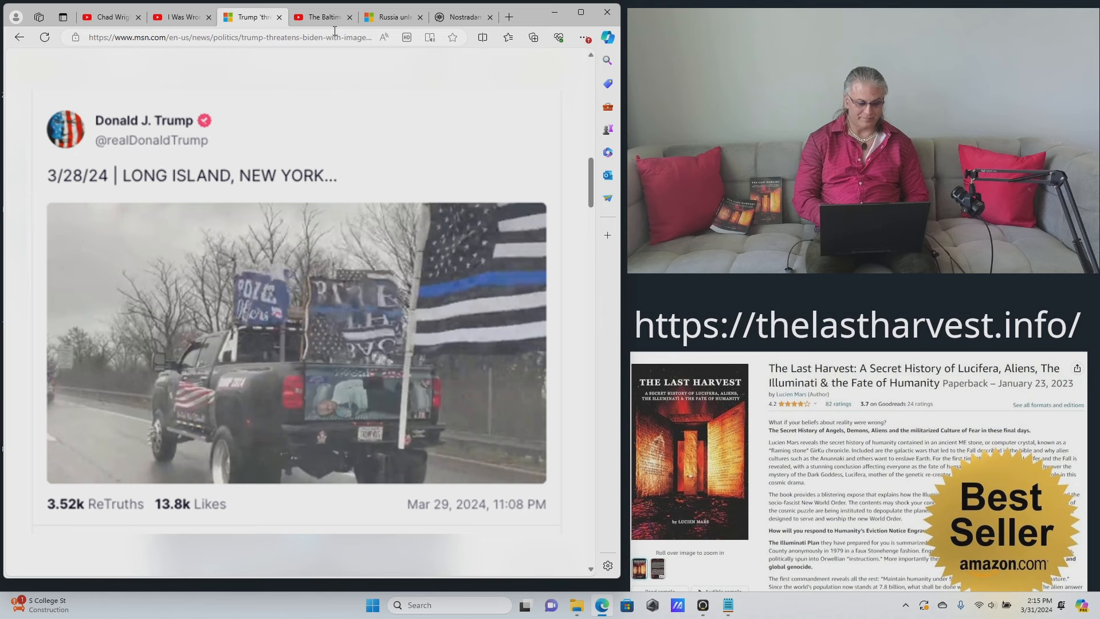
pyautogui.click(321, 17)
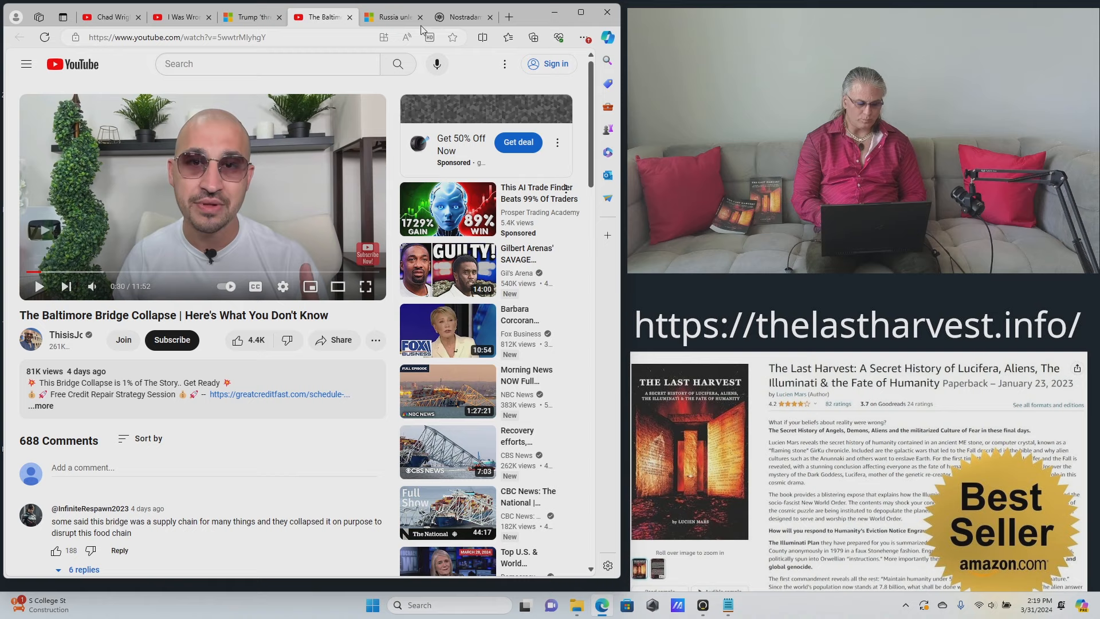
# Show the ODAB-1500 article's text on the smoke cloud and Soviet origins.
pyautogui.click(392, 16)
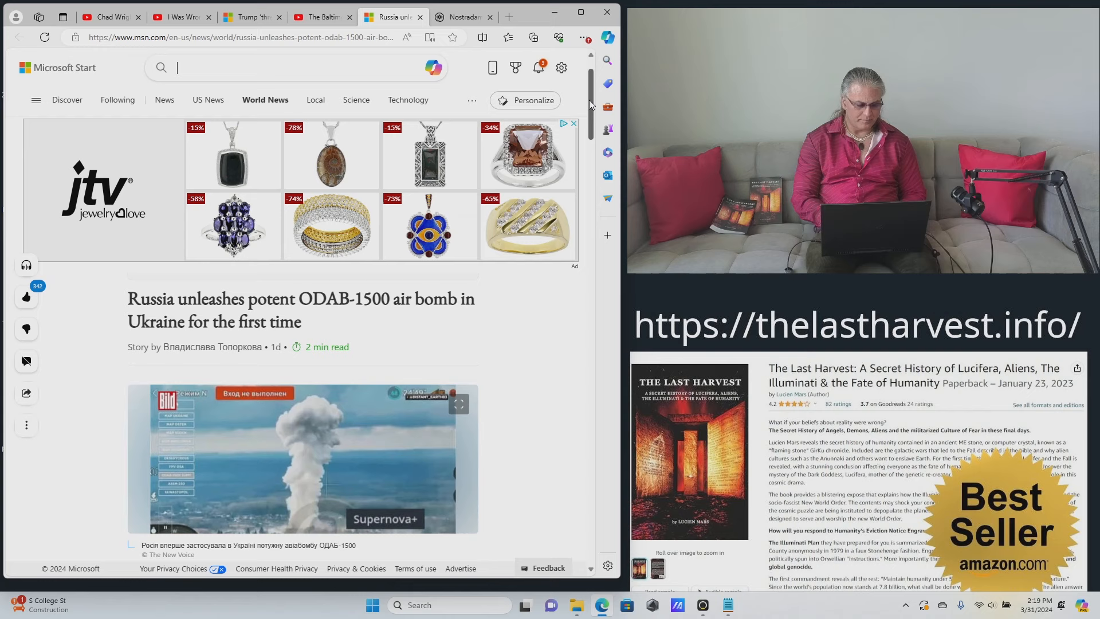
pyautogui.moveTo(585, 332)
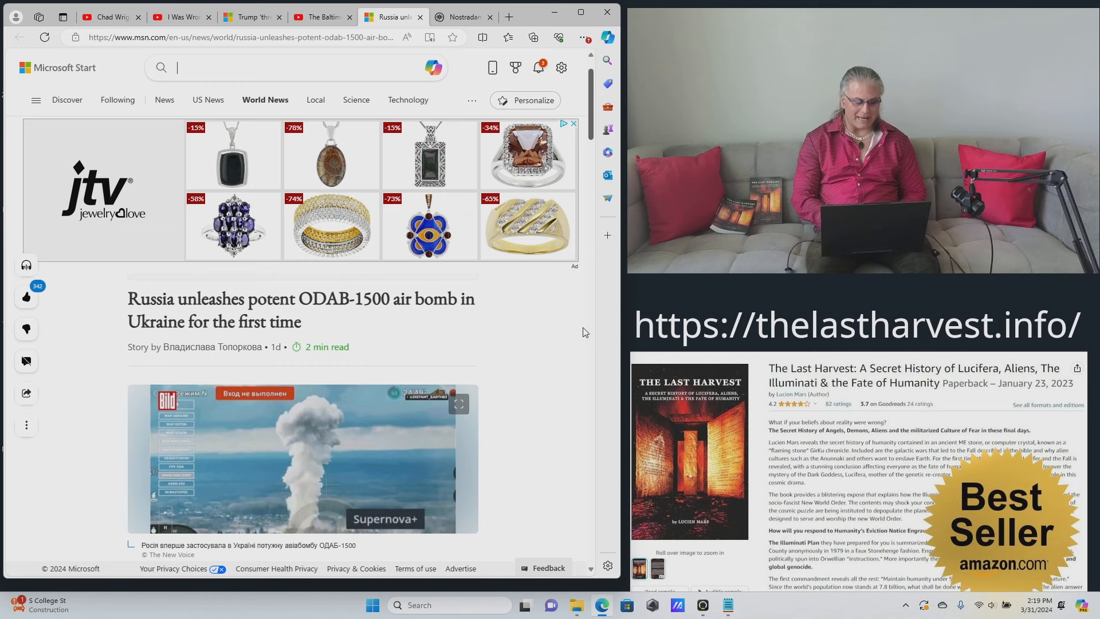
pyautogui.scroll(-3)
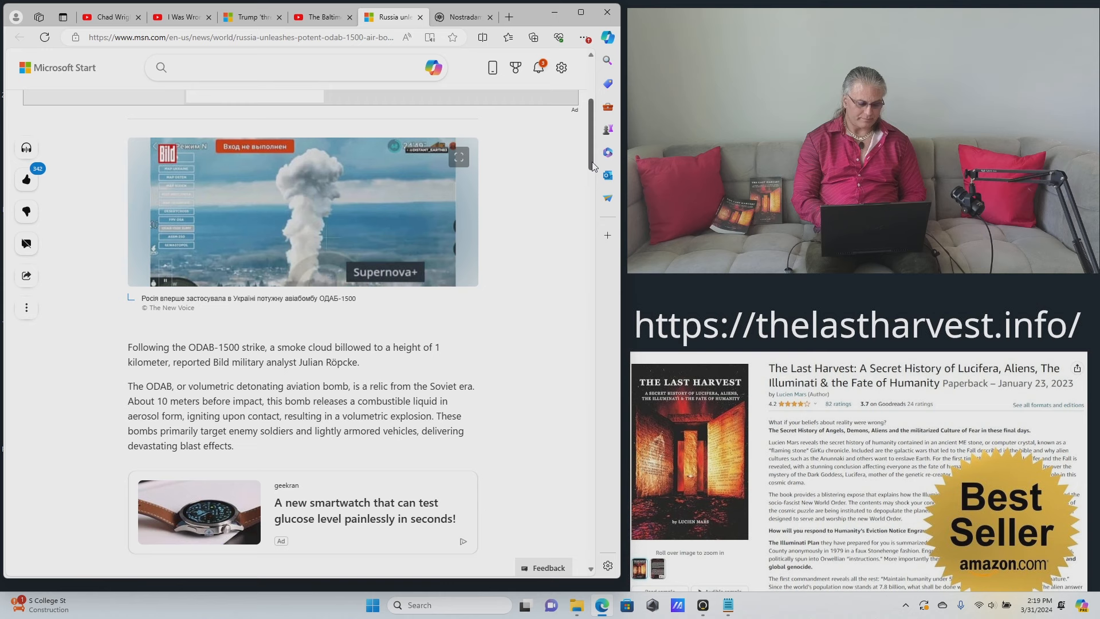